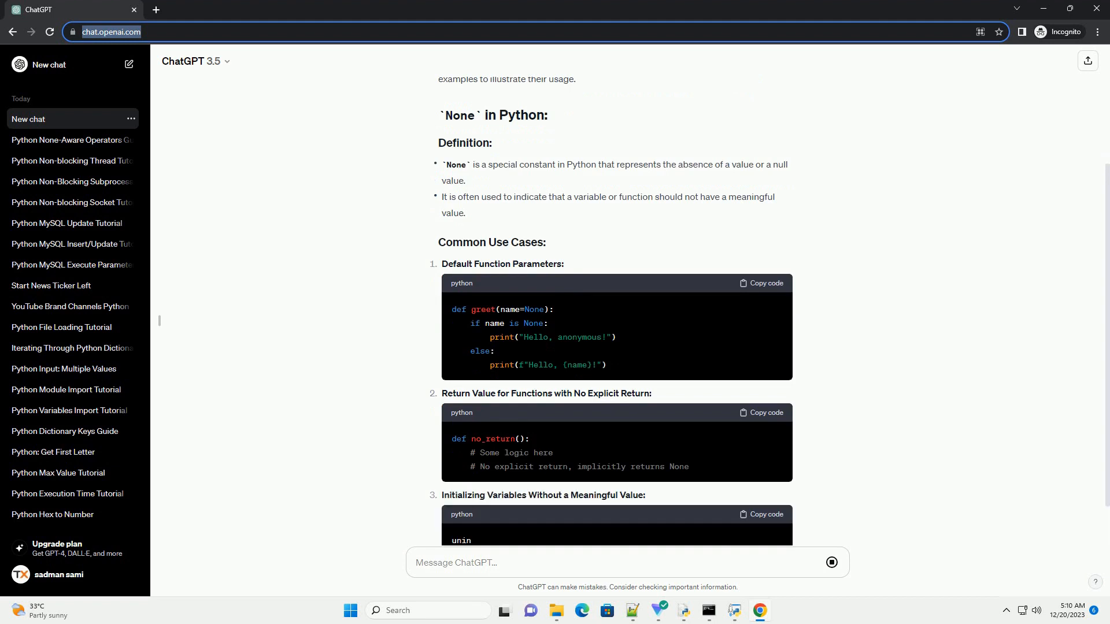
scroll("down", 3)
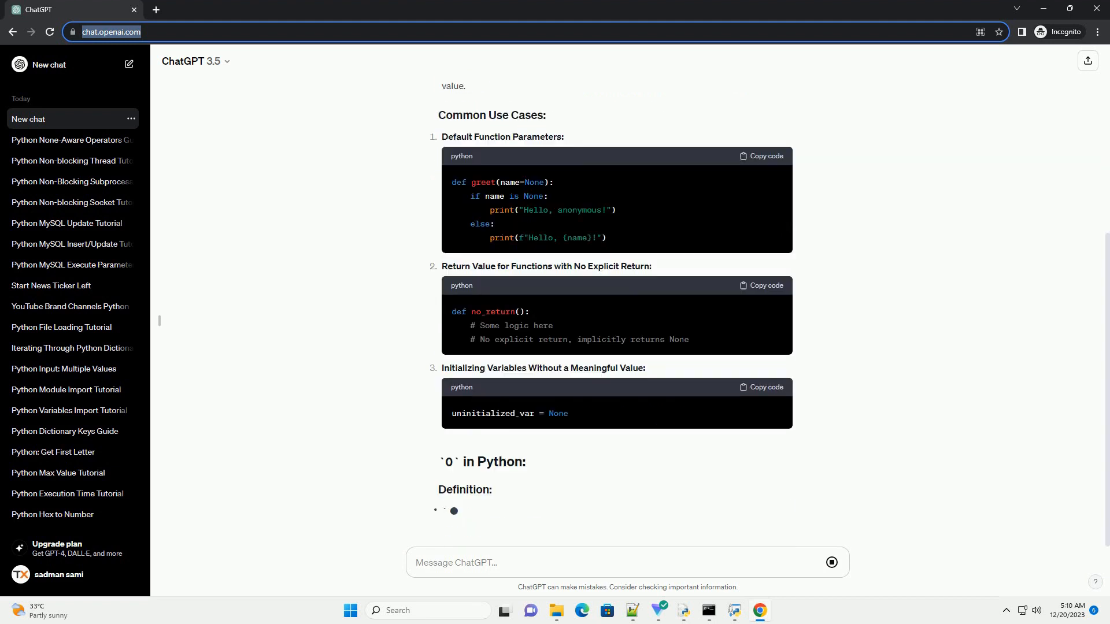
scroll("down", 3)
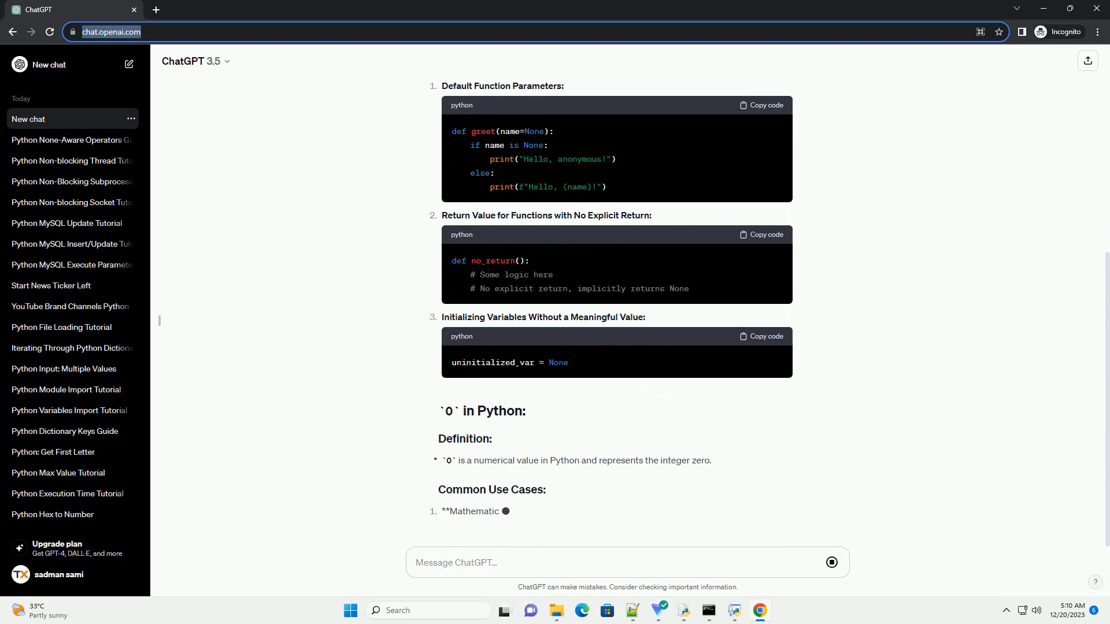
scroll("down", 3)
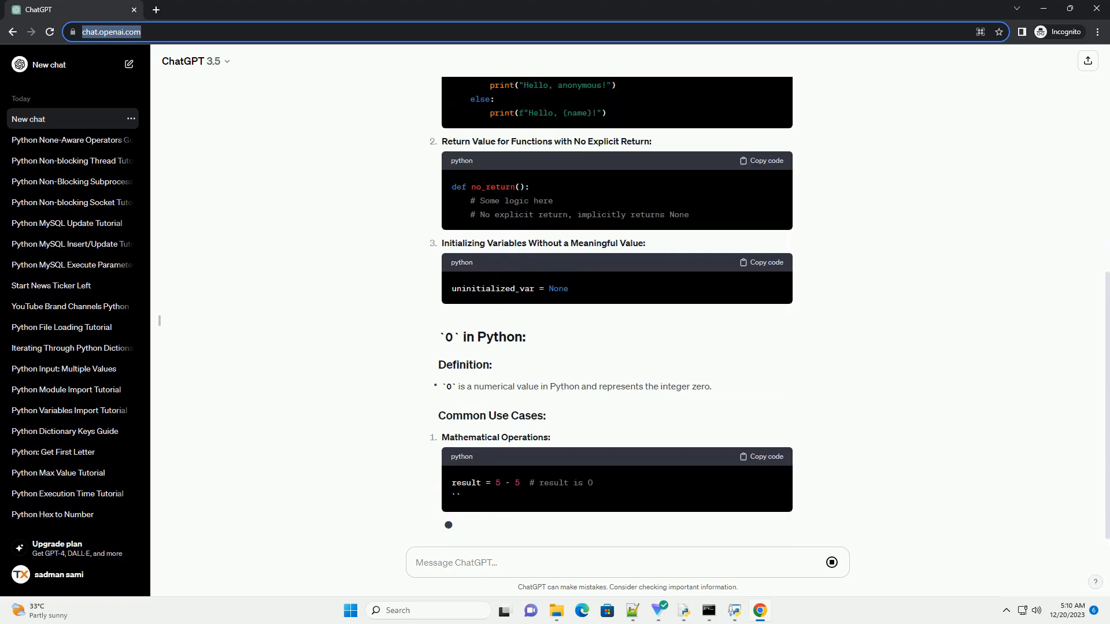
scroll("down", 3)
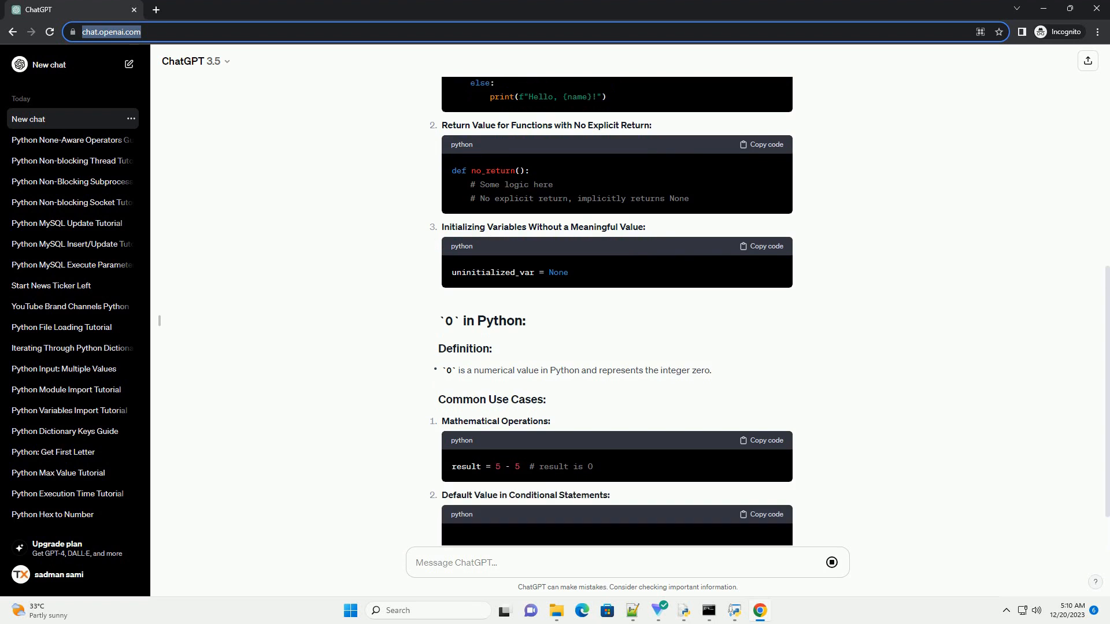
scroll("down", 3)
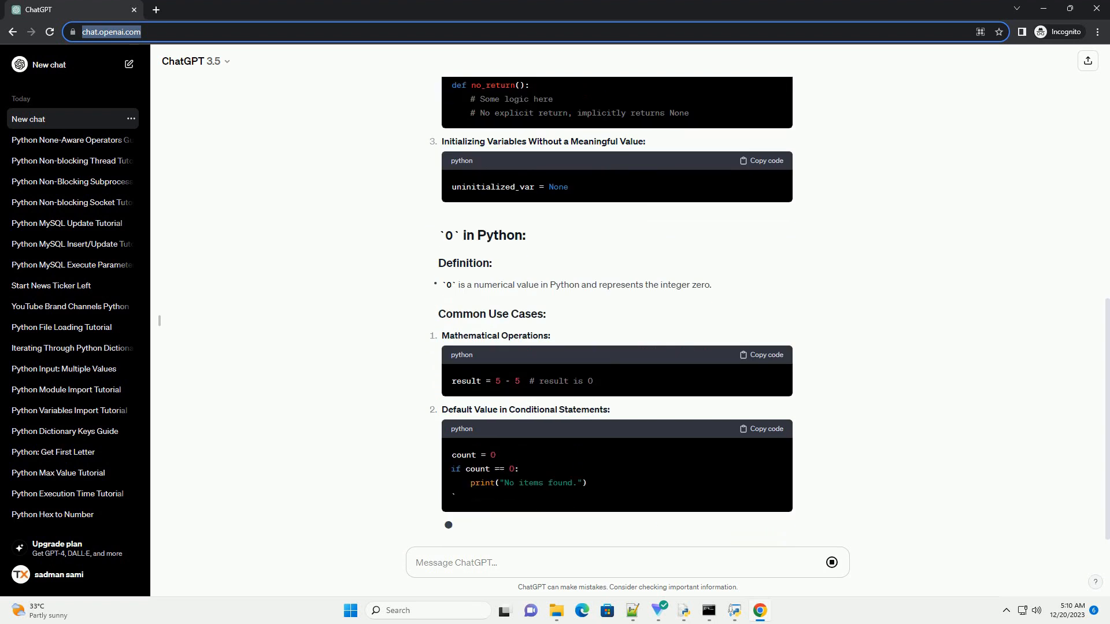
scroll("down", 3)
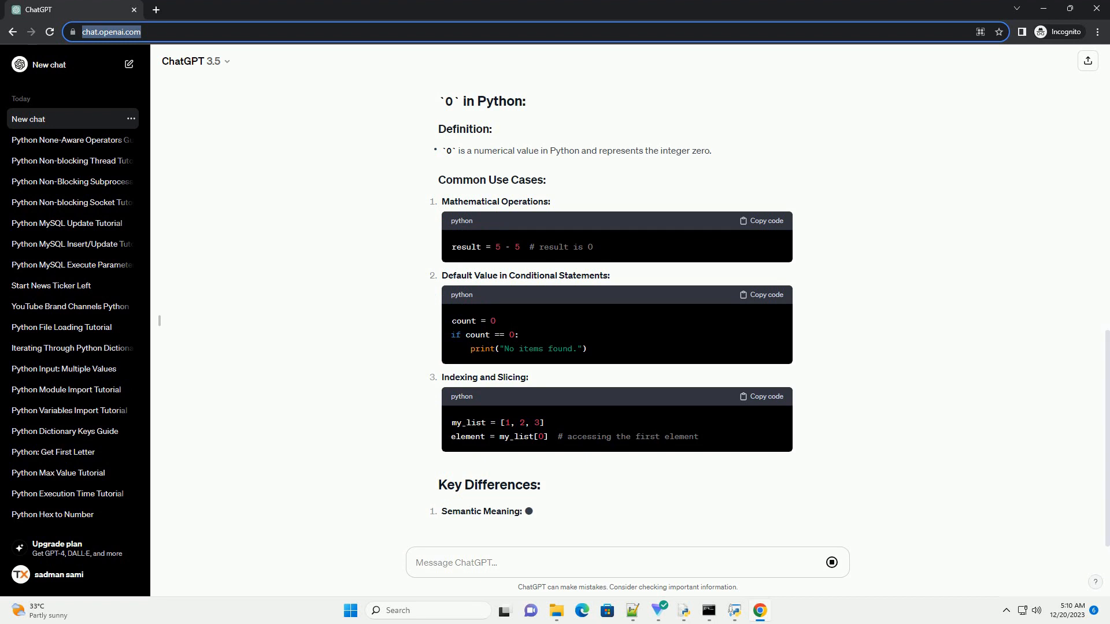
scroll("down", 3)
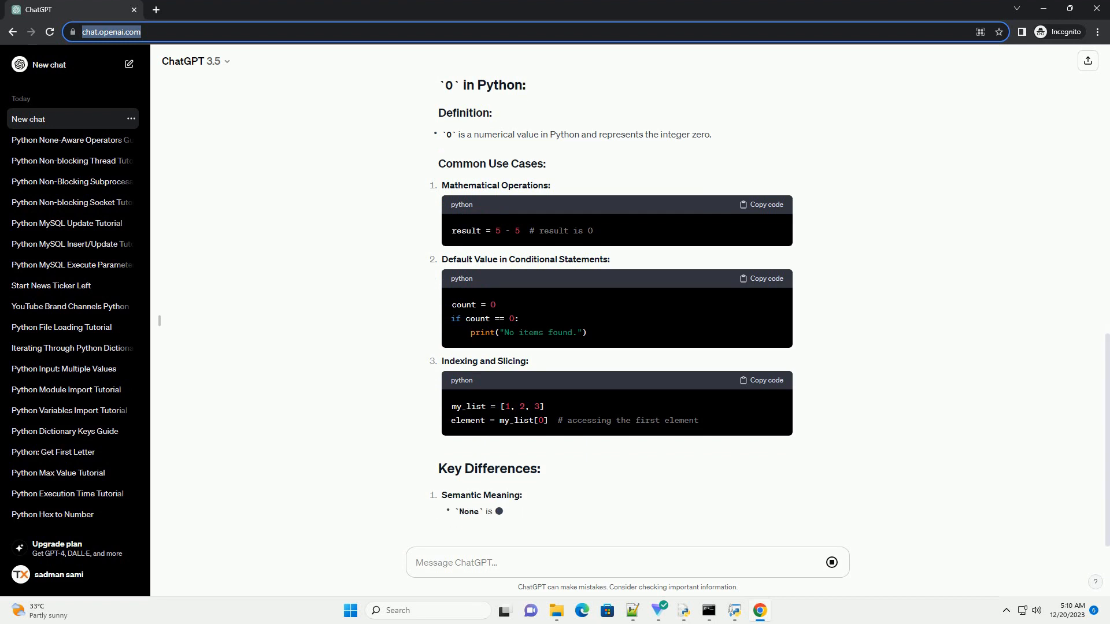